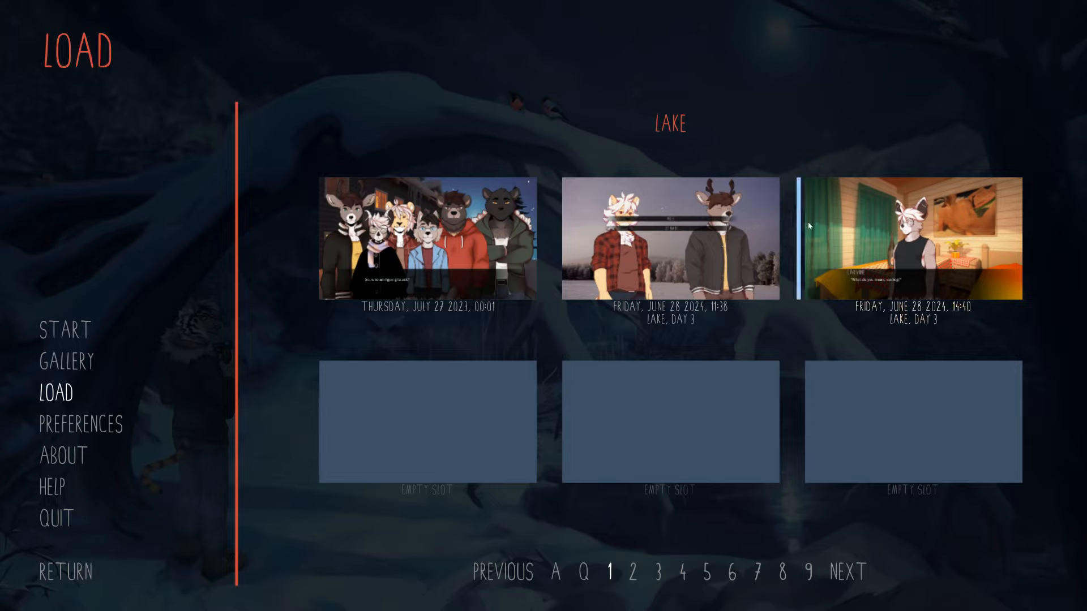
Load the Lake, Day 3 save dated Friday, June 28, 2024, 14:40.
left_click(910, 241)
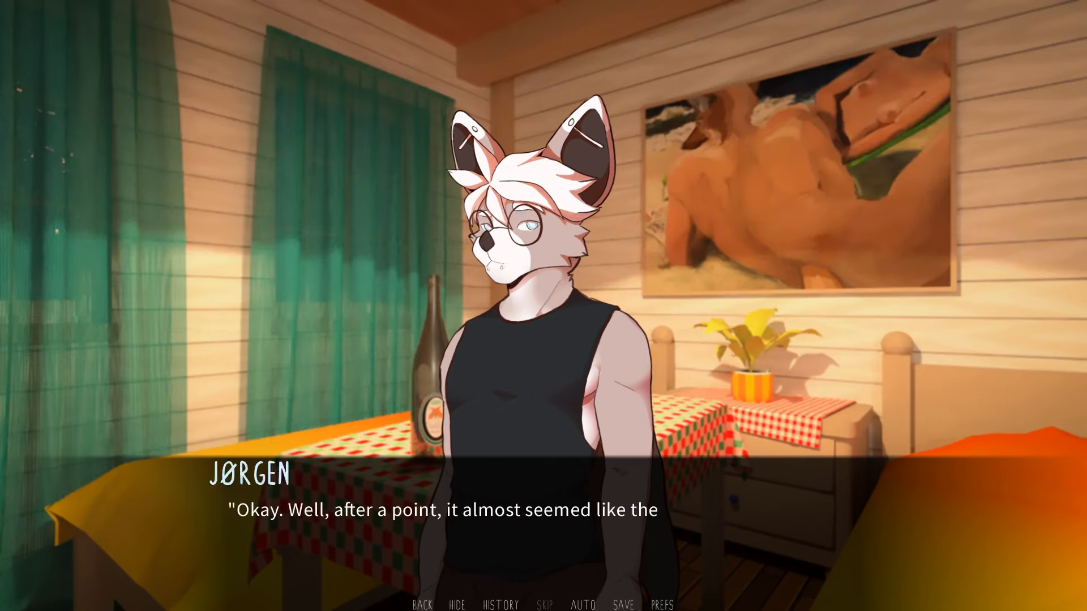
Advance Jørgen's line and the inner monologue toward Carvine's "Huh? Really?".
left_click(510, 513)
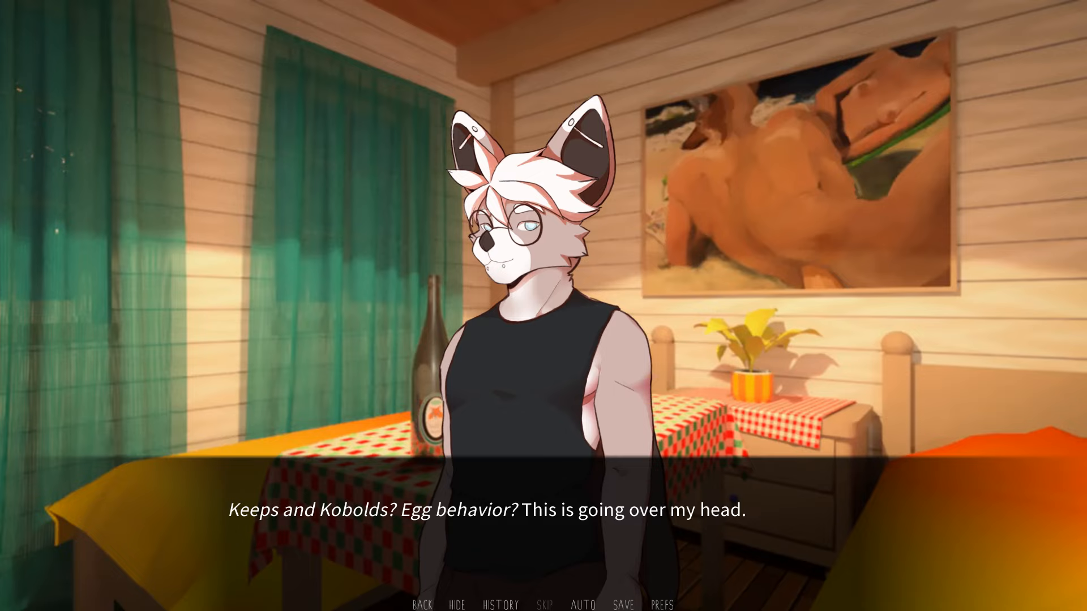
left_click(541, 524)
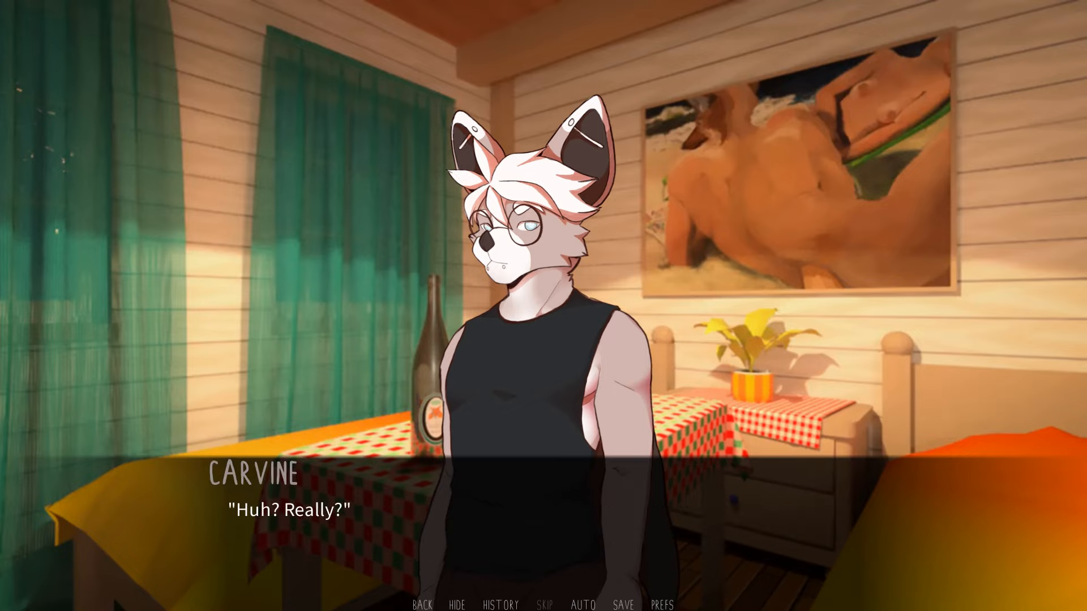
Continue past Carvine's reply and Jørgen's "I'm sure" until Carvine leaves the room.
left_click(541, 482)
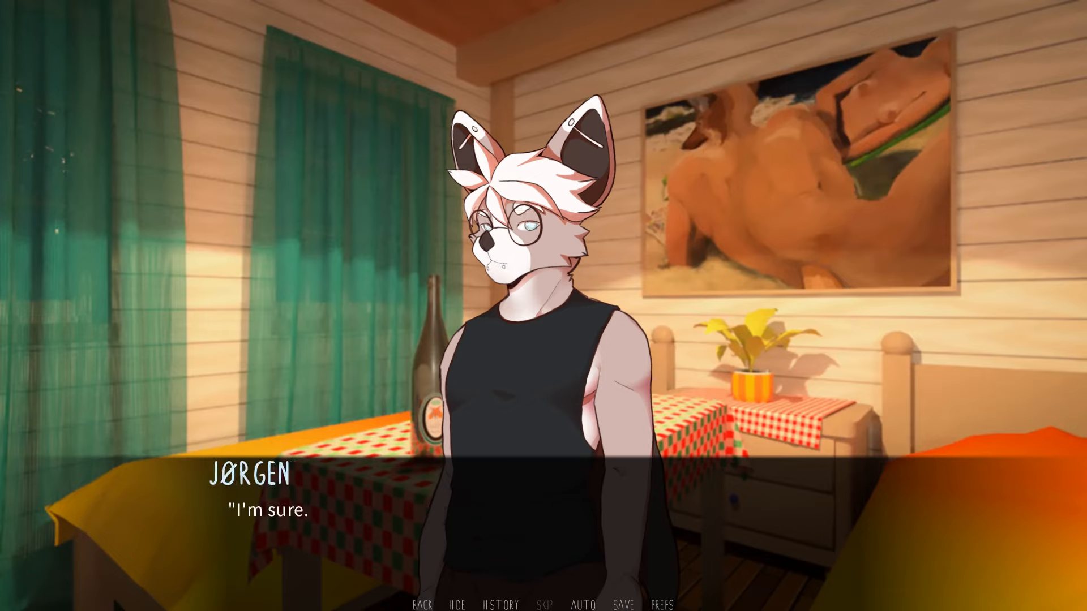
left_click(543, 492)
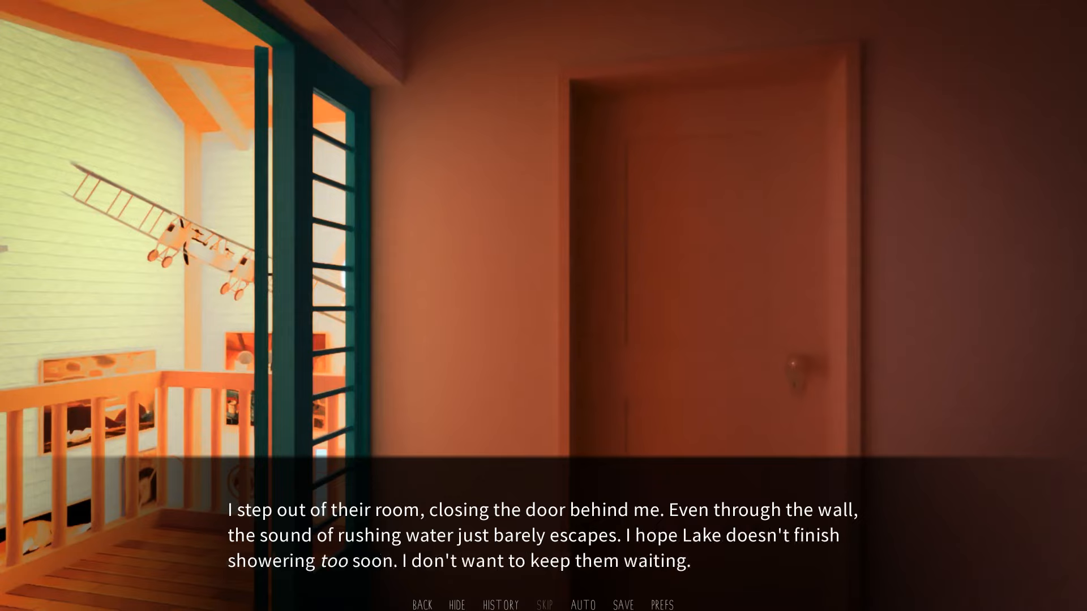
Advance the hallway narration of Carvine's walk back to his room.
left_click(542, 506)
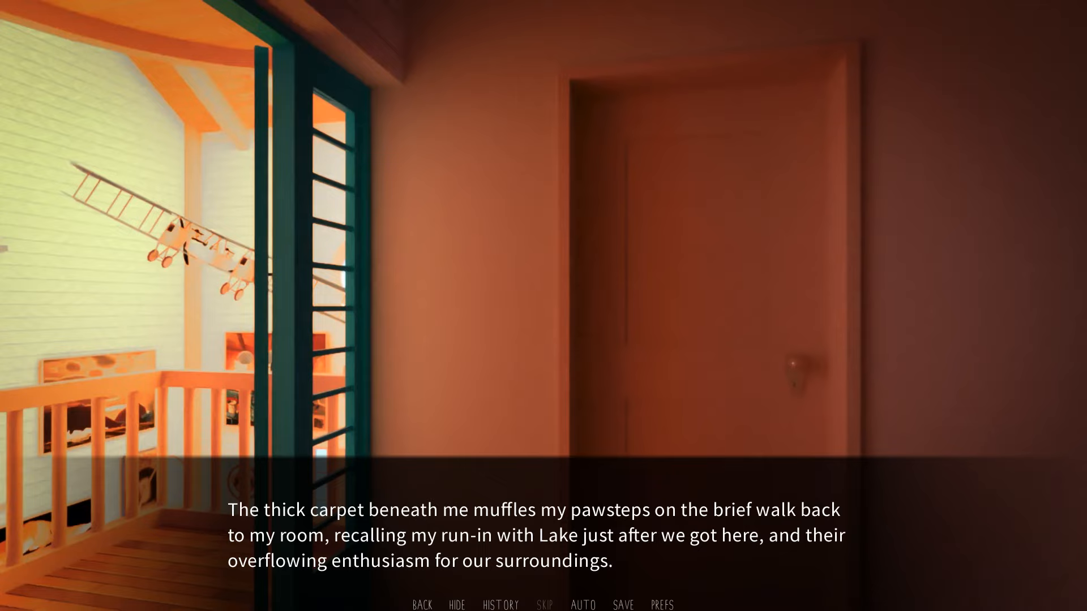
left_click(541, 506)
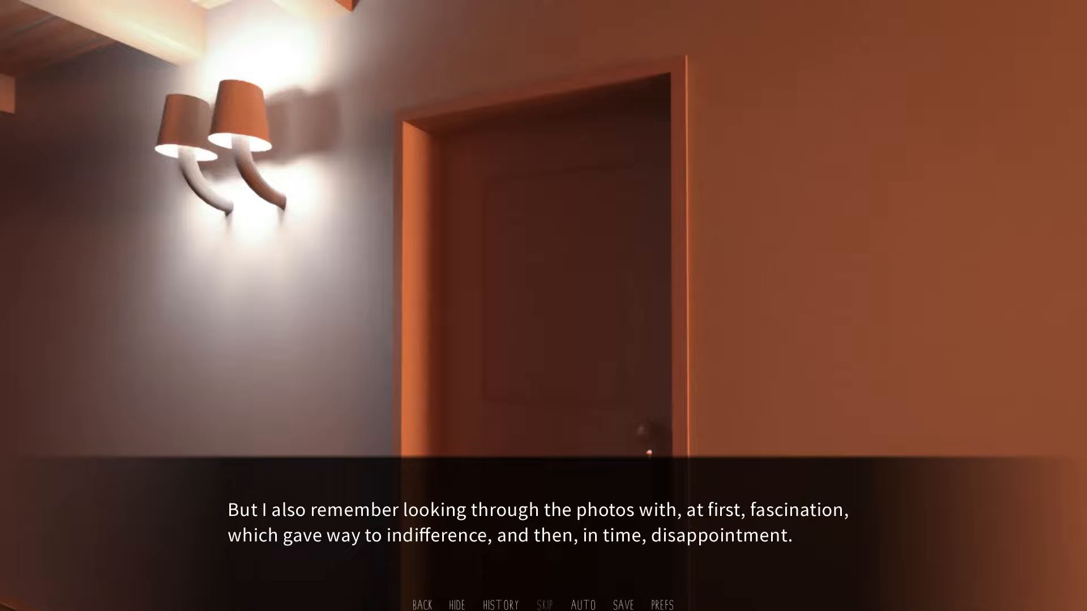
Overwrite the third Lake, Day 3 save slot with the hallway scene and return to the story.
left_click(631, 604)
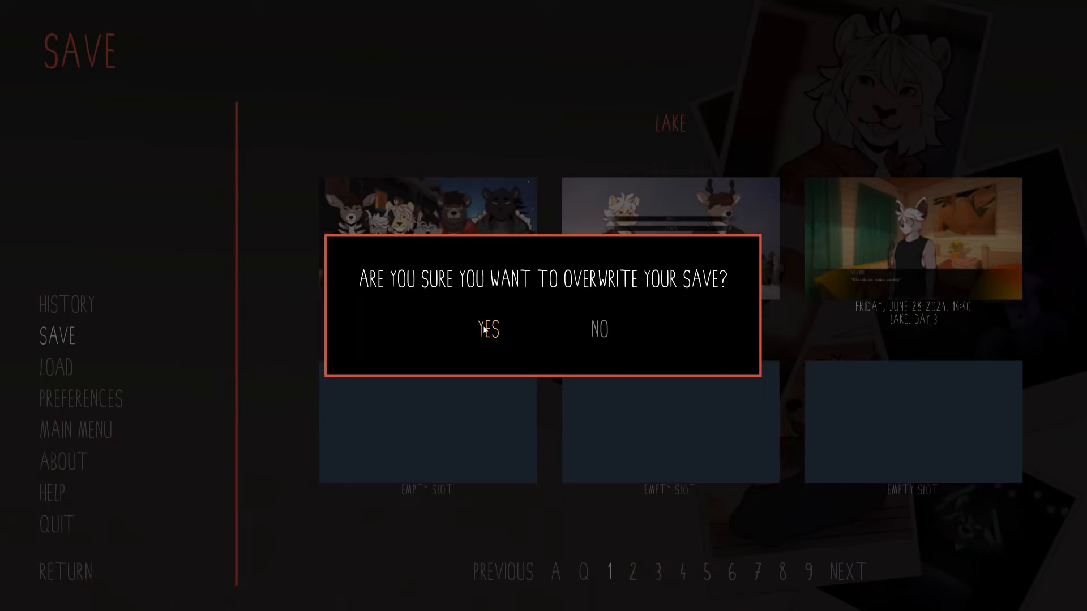
left_click(490, 329)
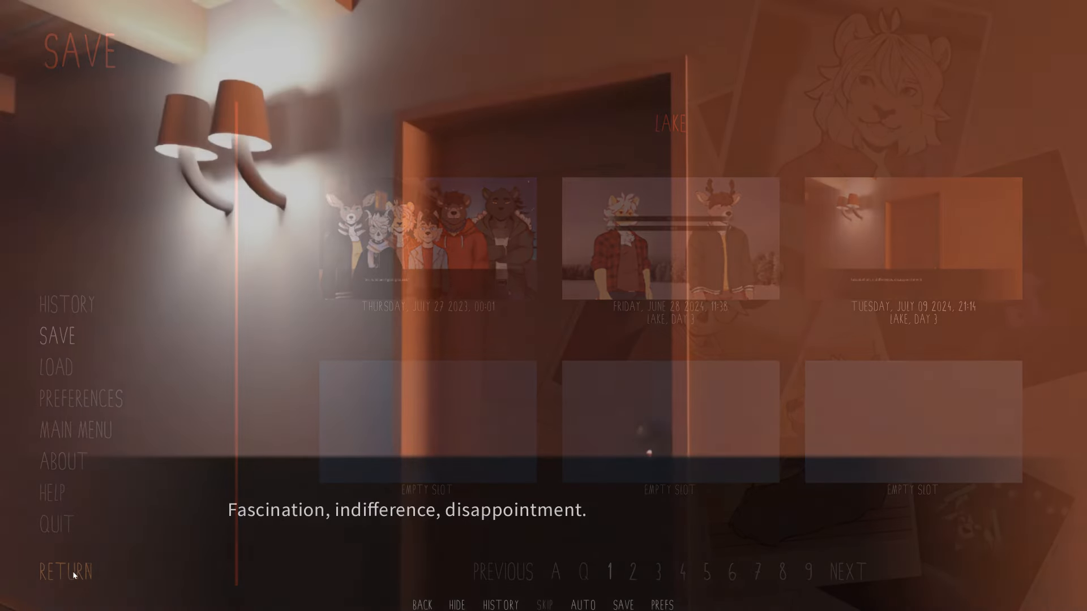
left_click(66, 572)
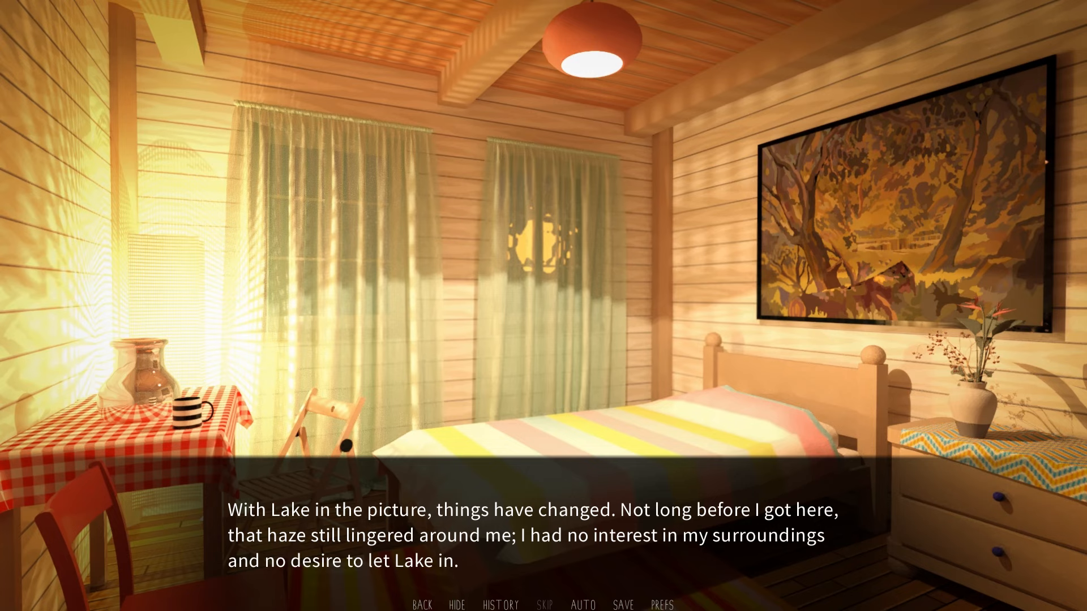
Advance the bedroom narration about heavy breathing and Jørgen's words toward the monologue.
left_click(541, 492)
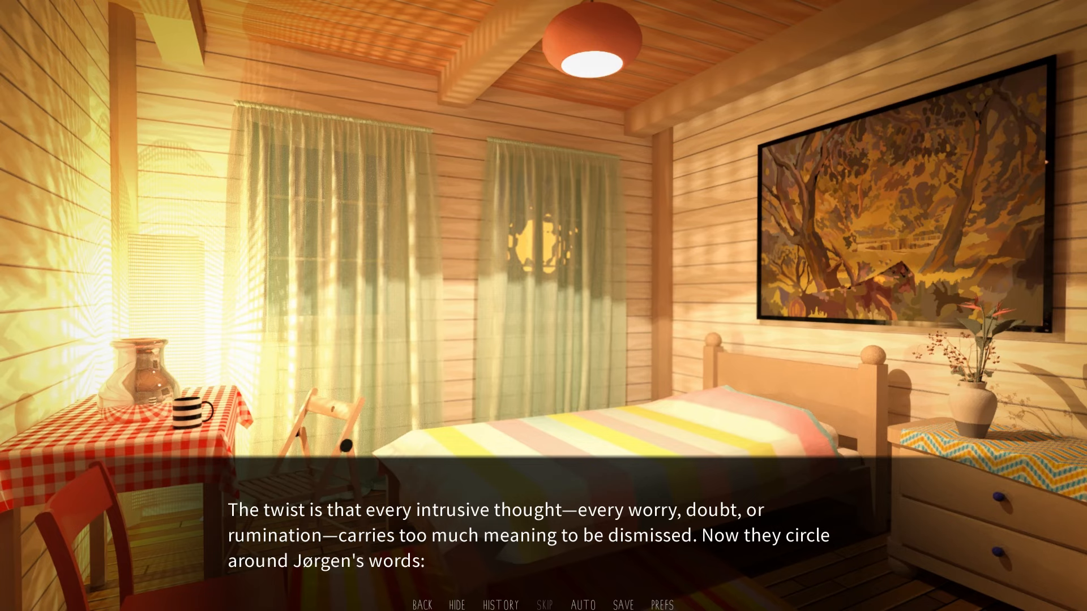
left_click(527, 531)
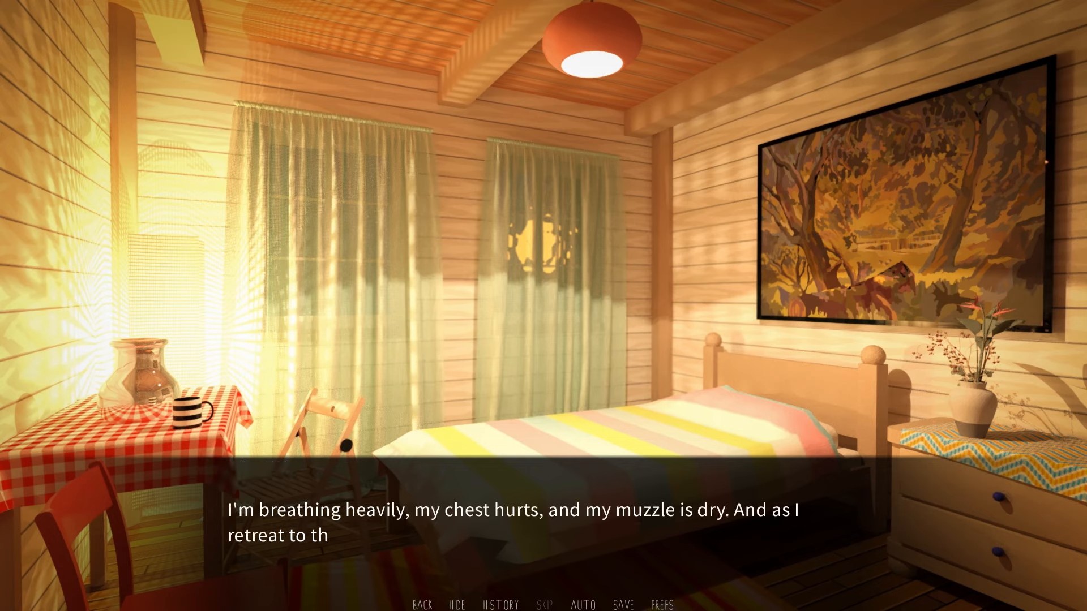
left_click(542, 521)
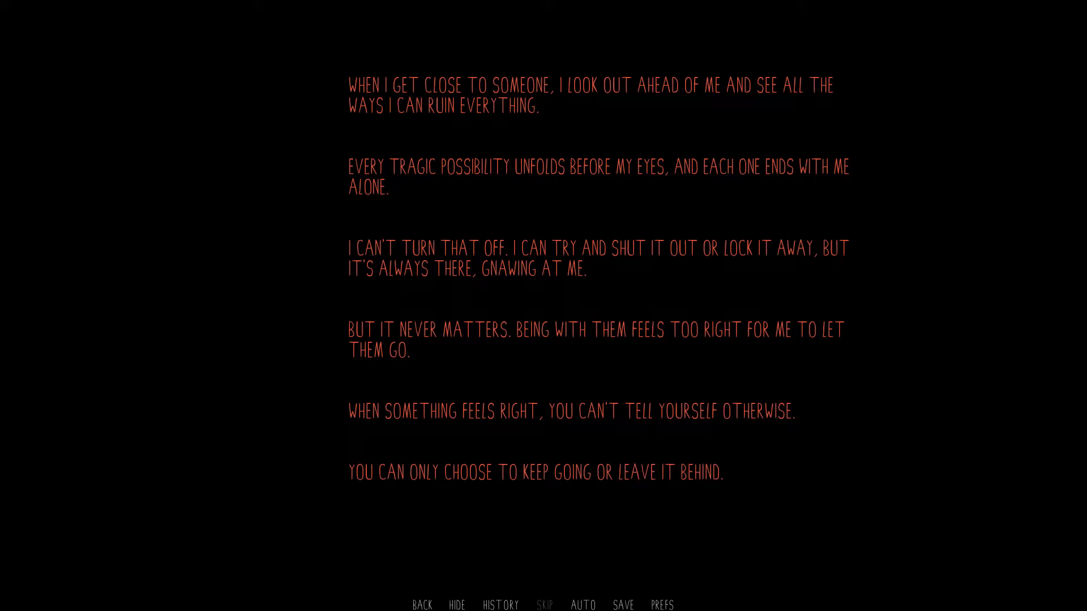
Move on from the full-screen red monologue about ruining closeness.
left_click(623, 605)
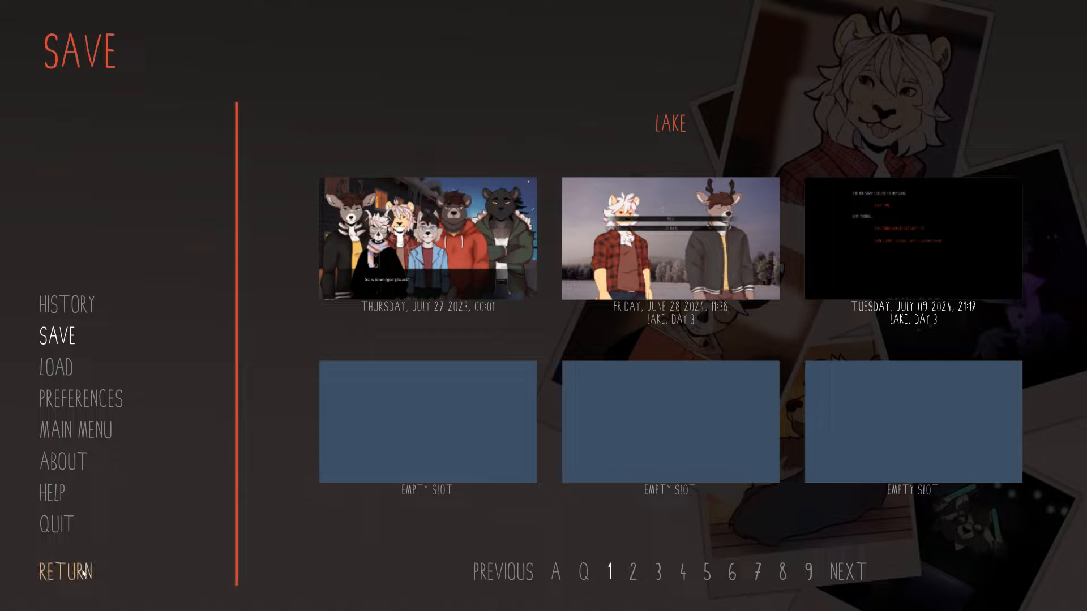
Return from the save screen to Carvine's sunlit room where Lake appears.
left_click(66, 572)
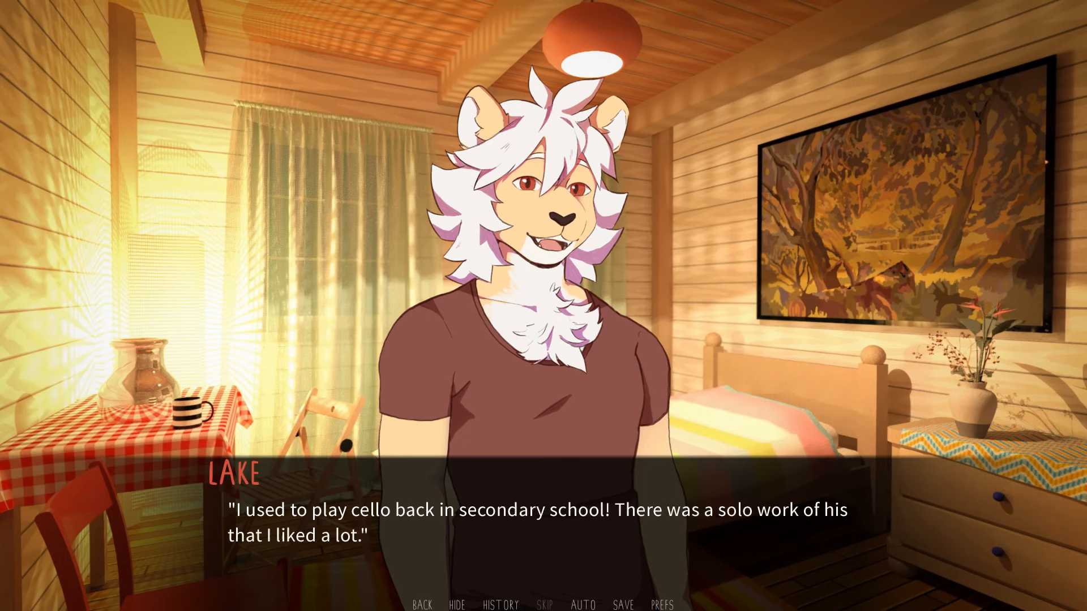
Advance past Lake's cello memory to his thoughtful "Huh.".
left_click(541, 514)
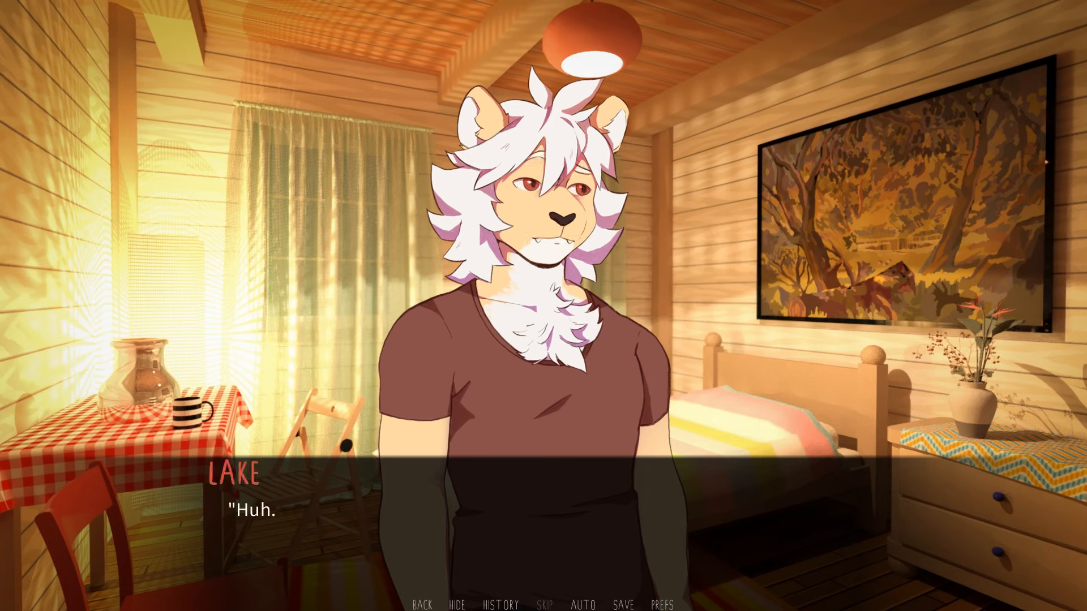
left_click(544, 520)
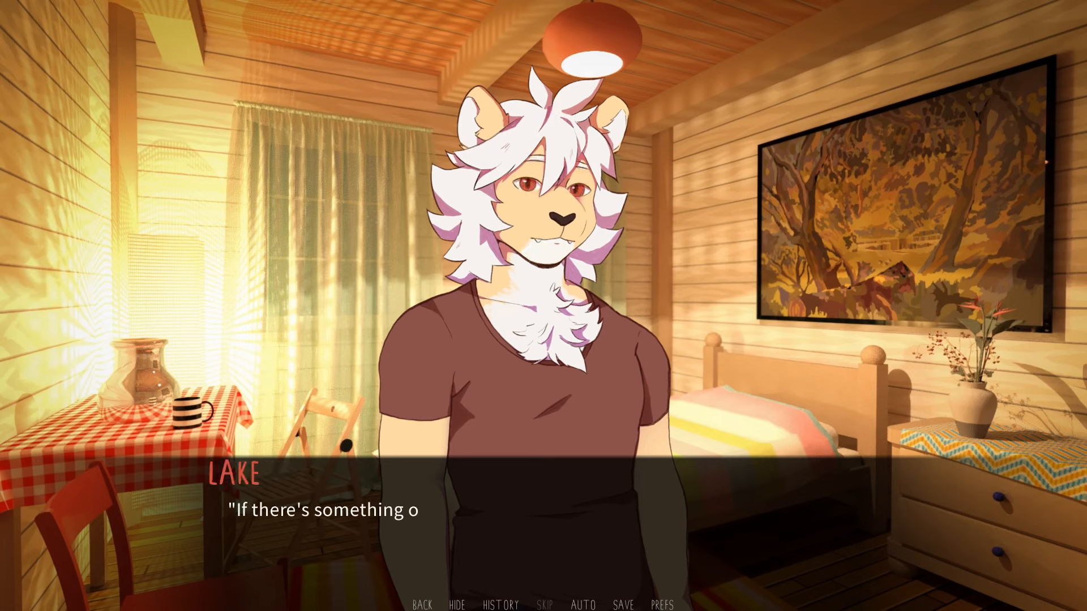
Advance through Lake's question and Carvine's reply and explanation.
left_click(541, 518)
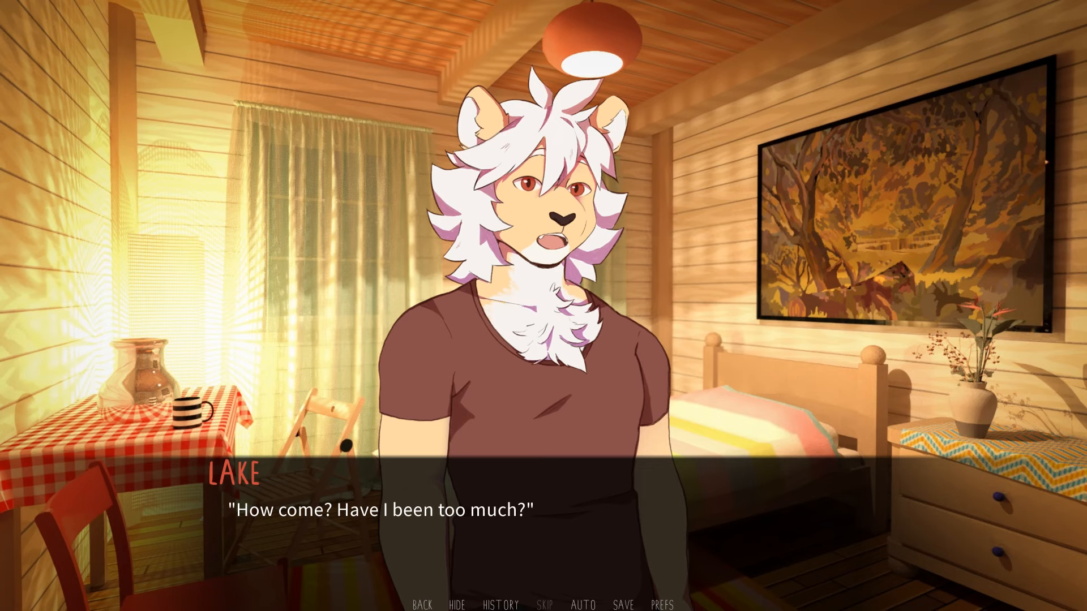
left_click(543, 468)
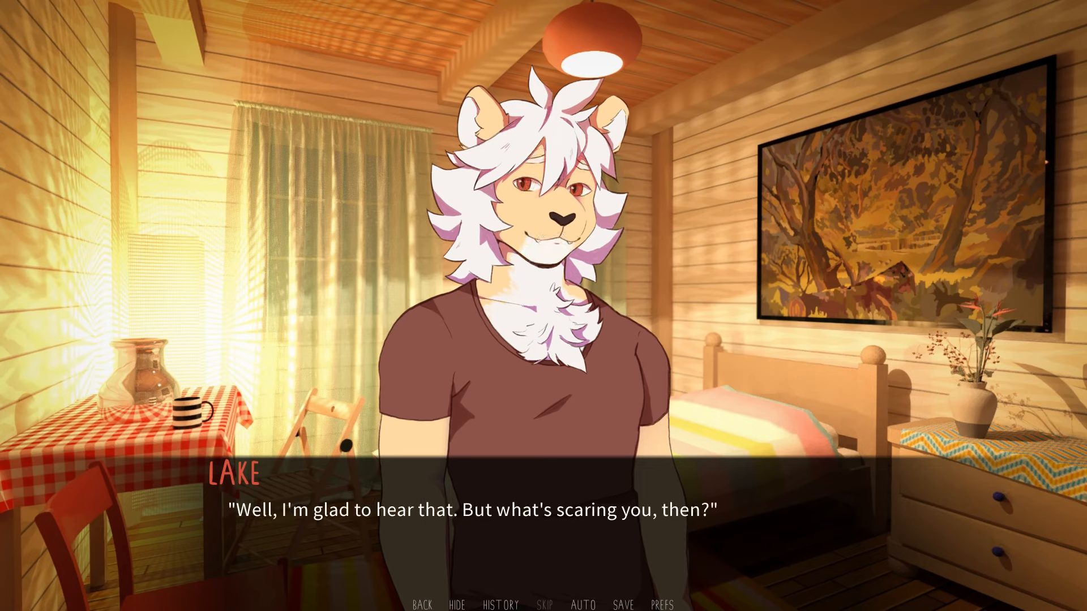
left_click(509, 507)
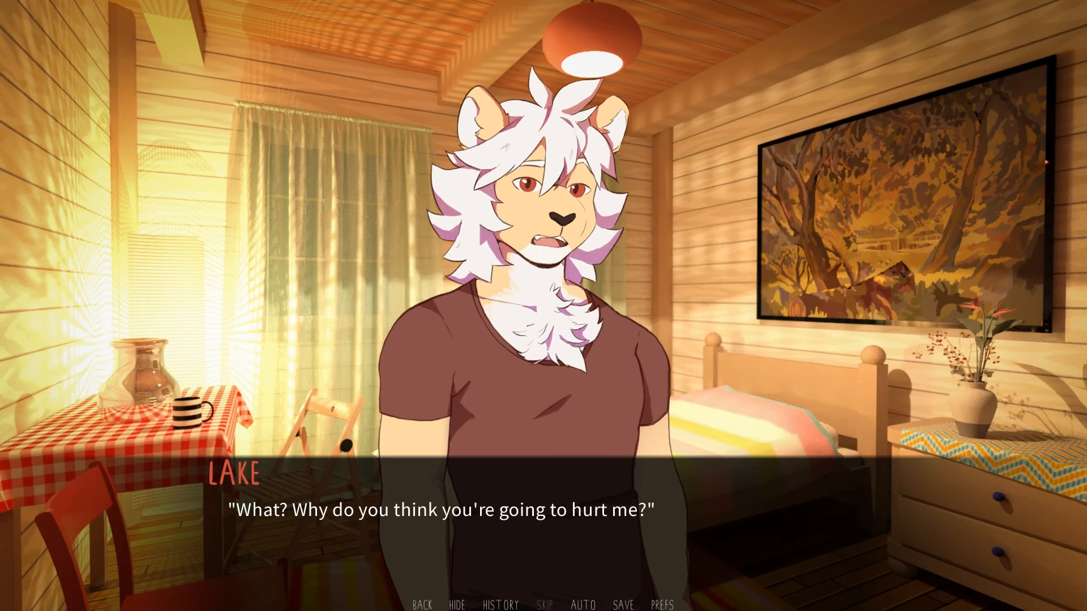
left_click(542, 465)
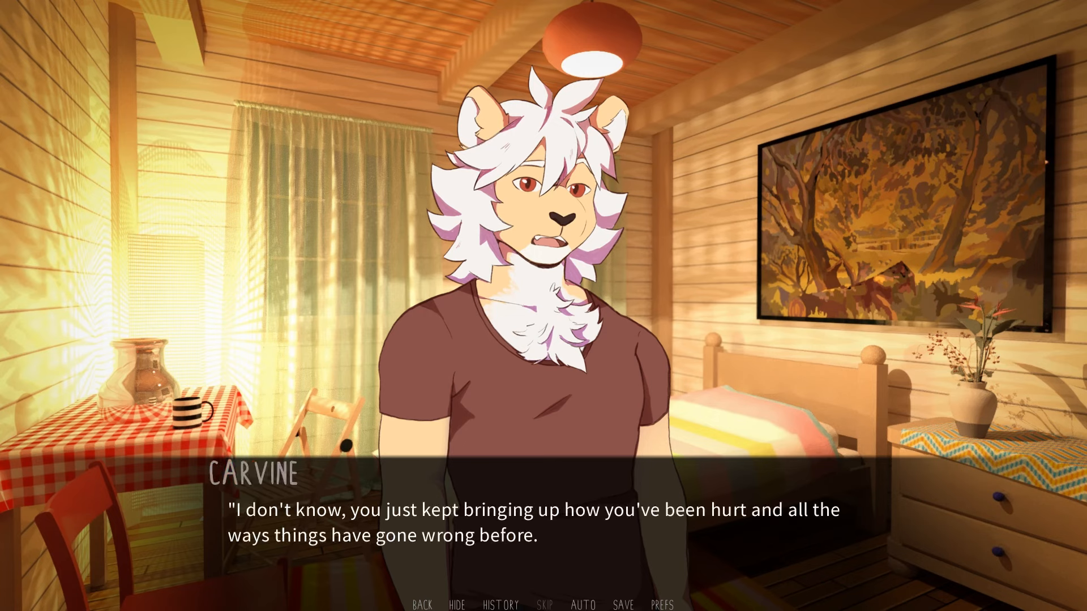
left_click(541, 515)
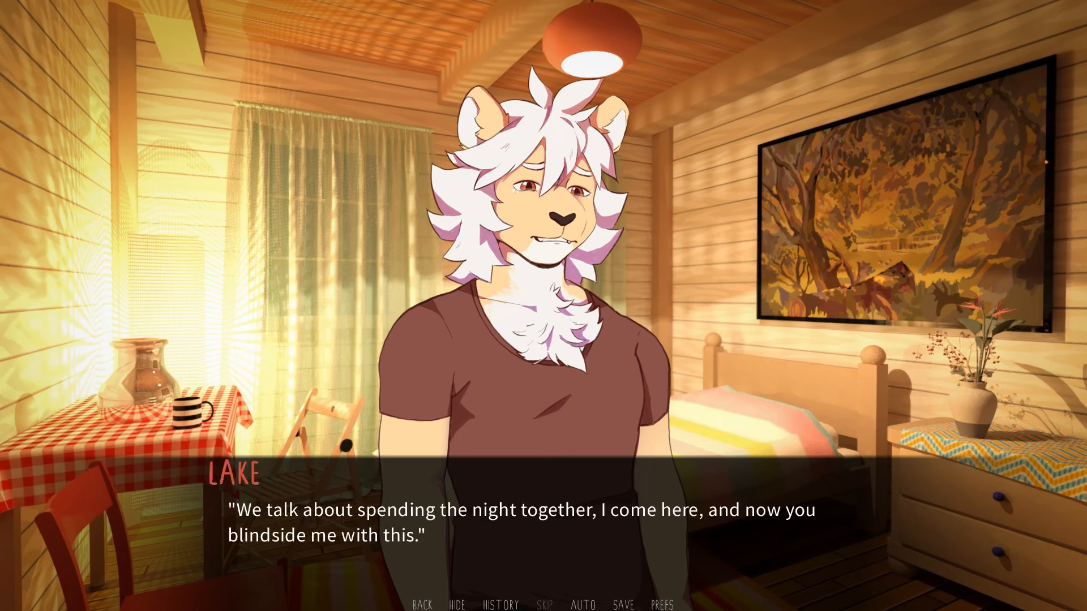
Continue Lake's lines until he says he likes Carvine but can't rush things.
left_click(541, 515)
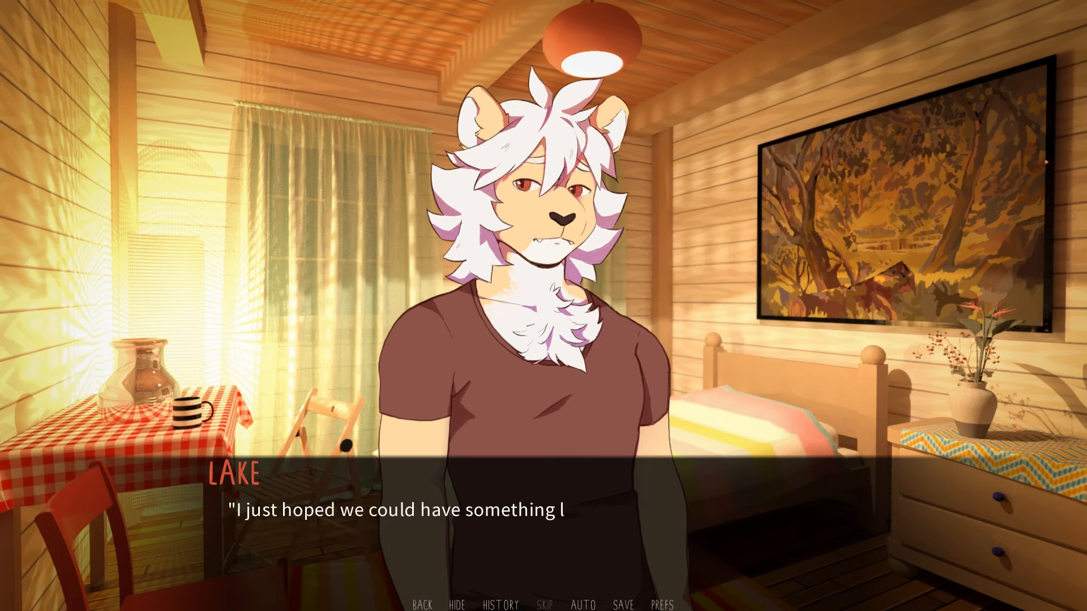
left_click(543, 521)
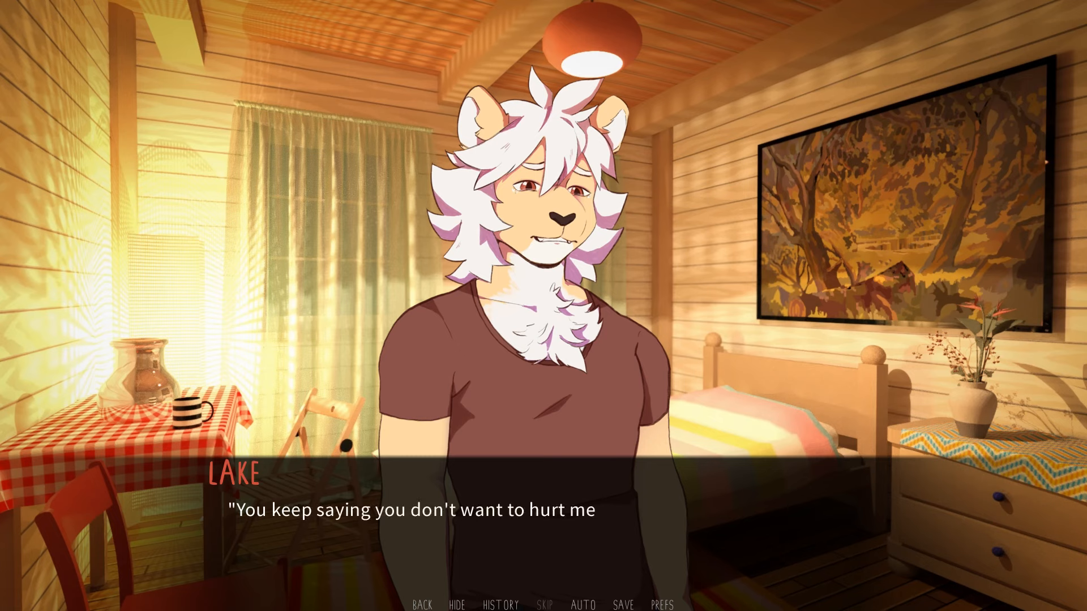
left_click(542, 514)
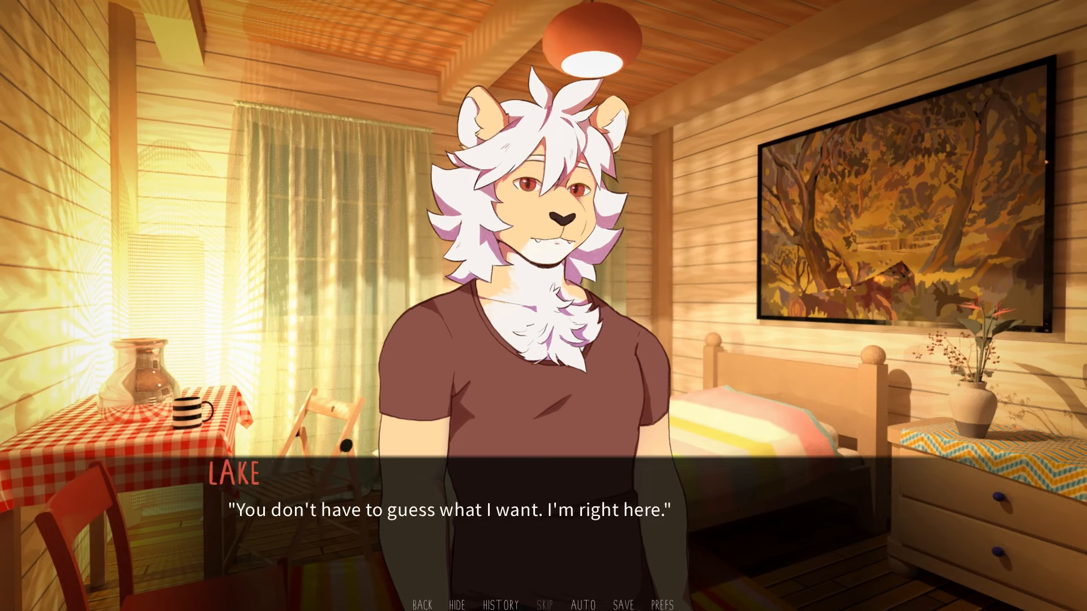
left_click(541, 516)
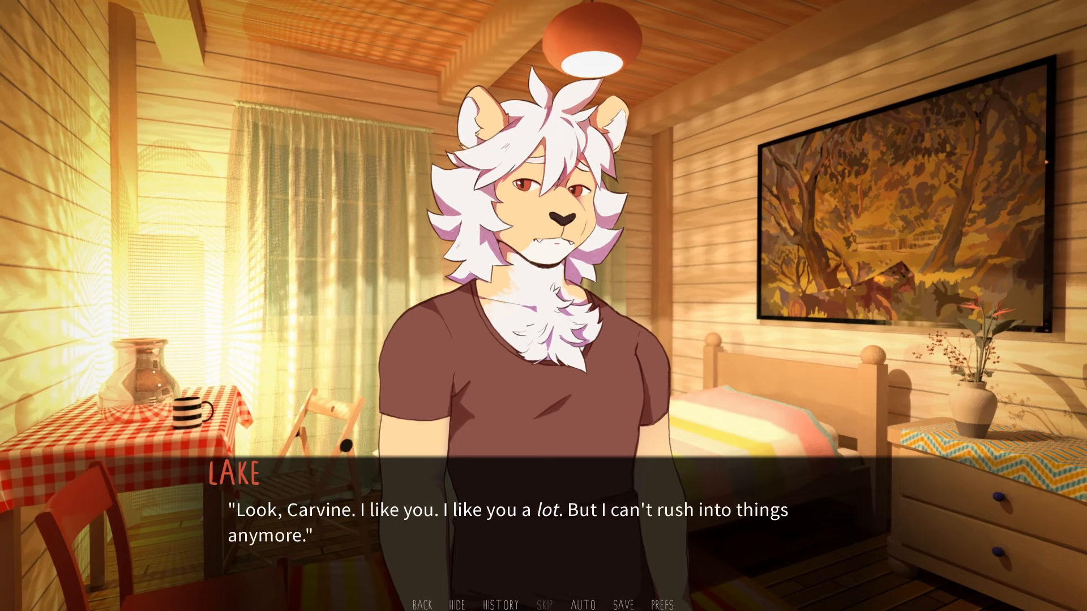
left_click(526, 531)
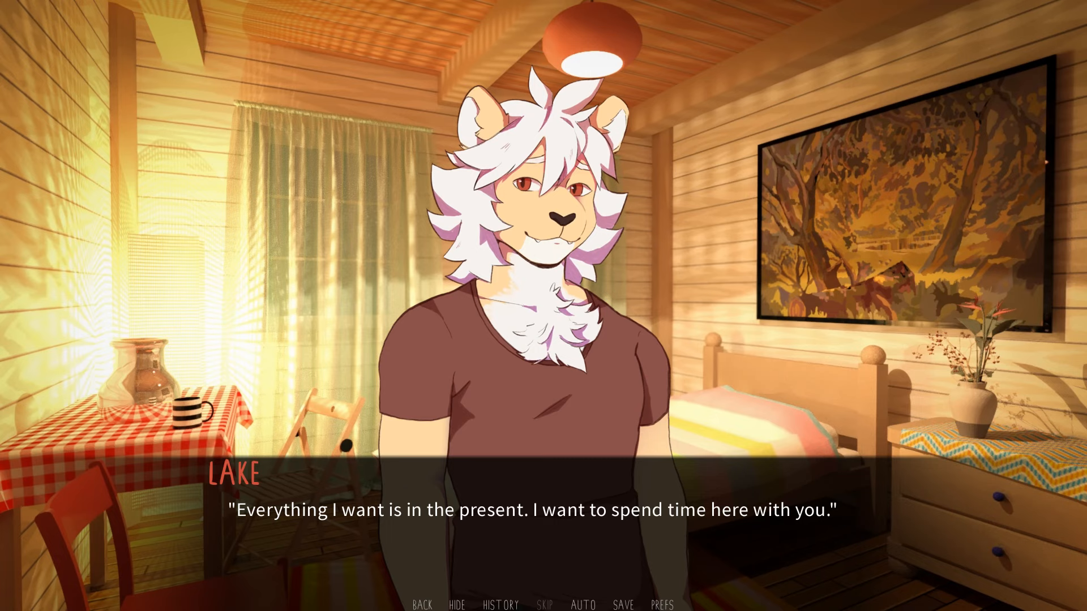
left_click(541, 500)
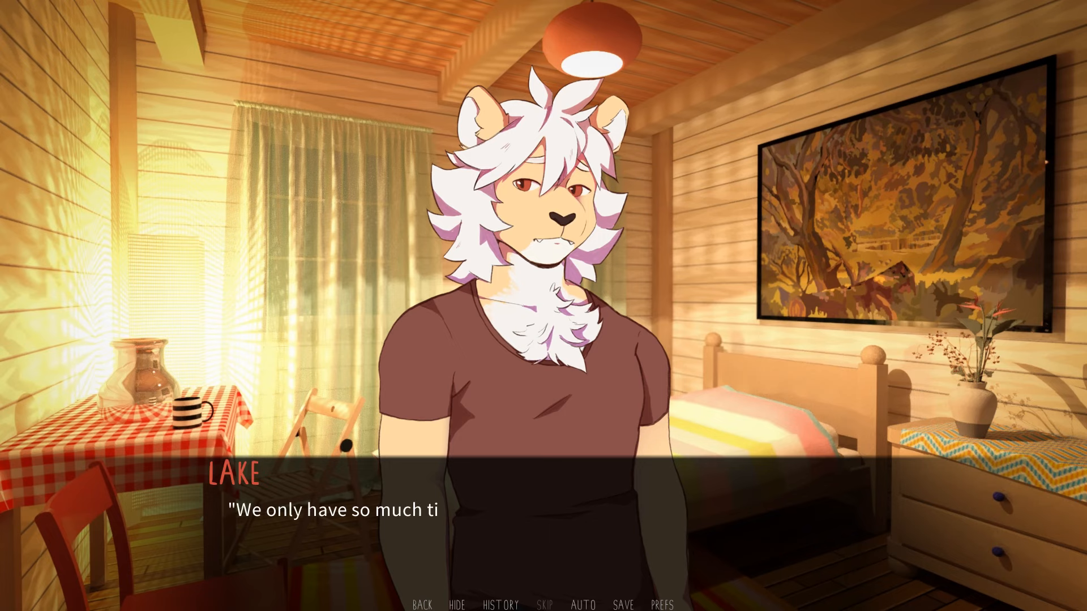
left_click(630, 605)
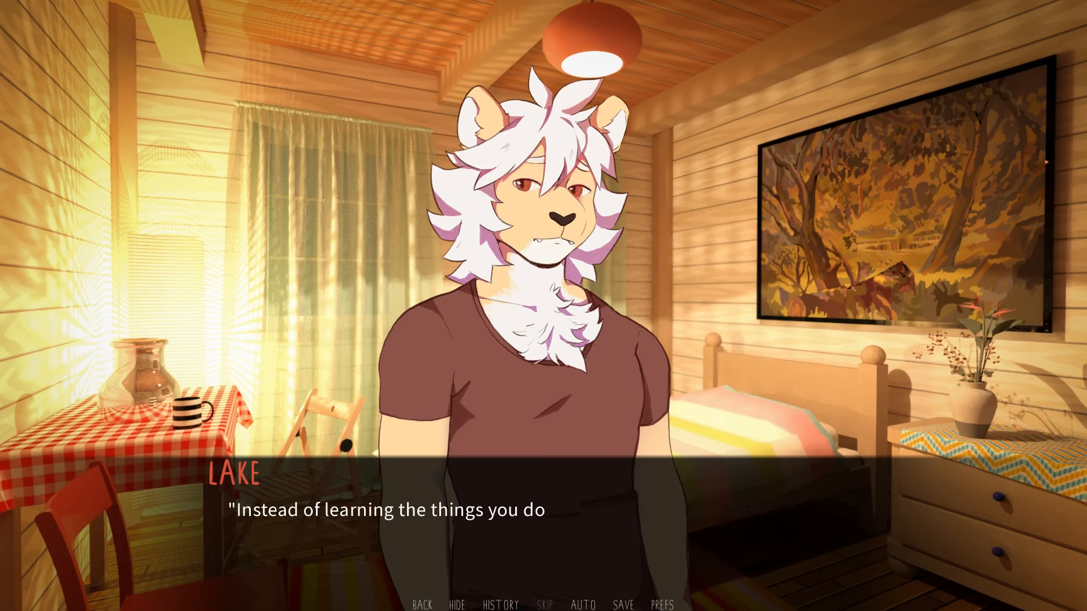
Advance Lake's lines about doing what feels right until the go-slower / want-you choice appears.
left_click(541, 524)
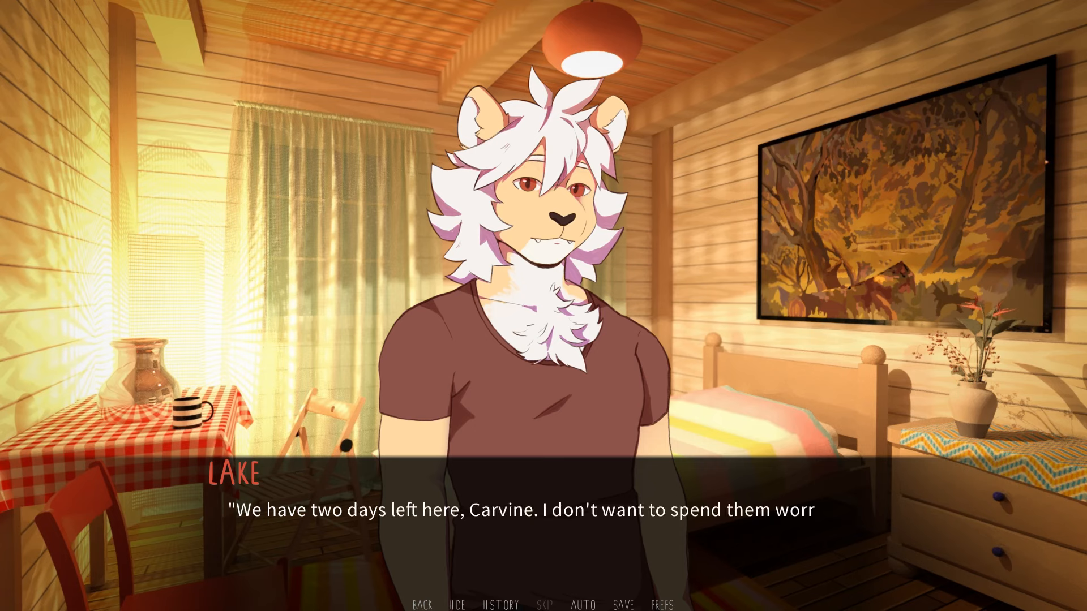
left_click(541, 514)
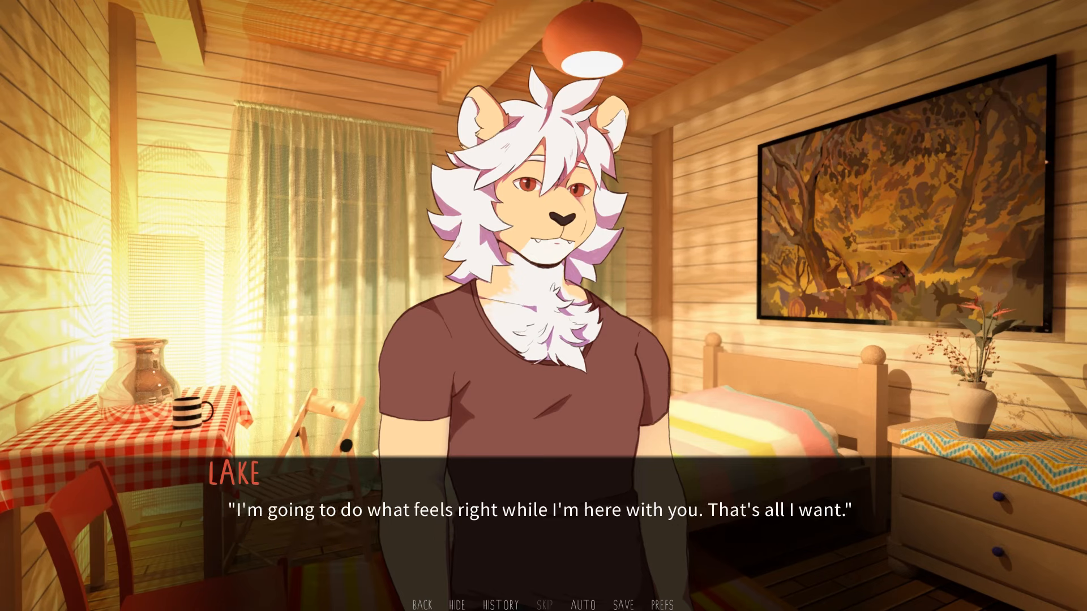
left_click(541, 525)
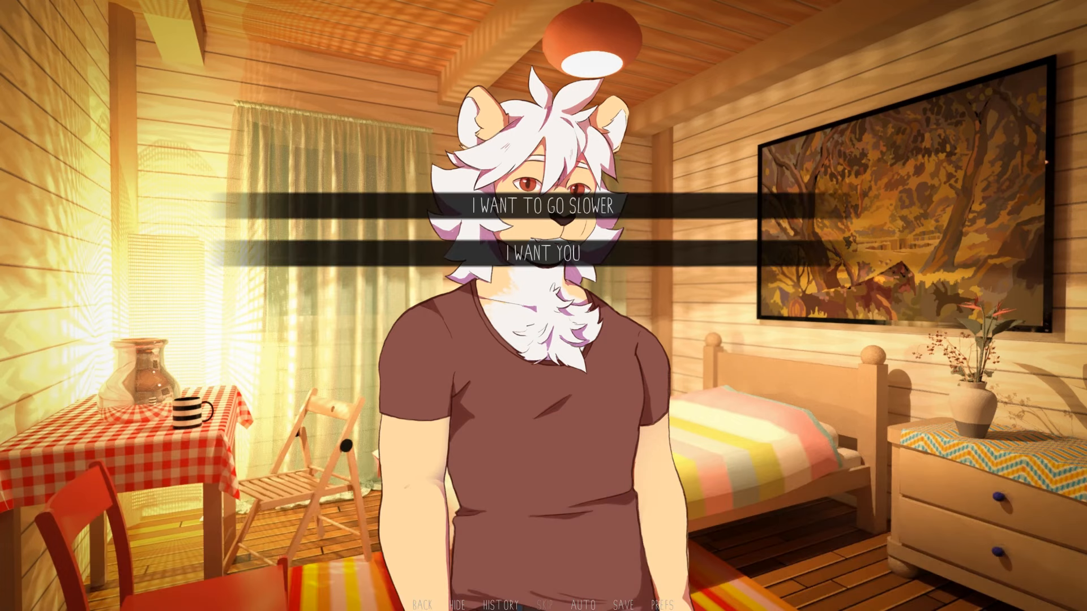
mouse_move(401, 543)
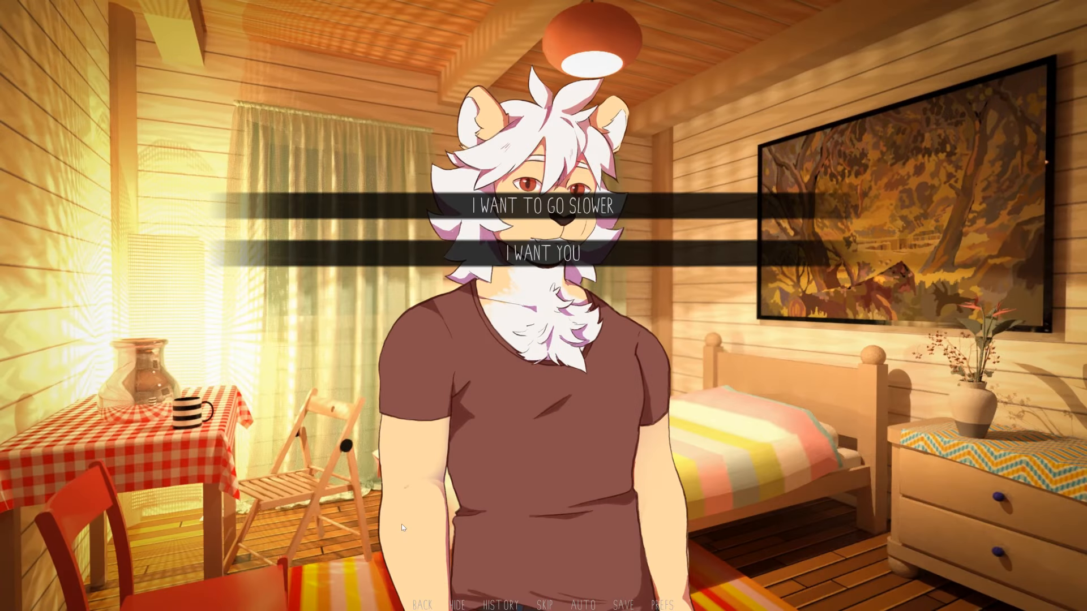
Choose the 'I WANT YOU' response so Lake blushes as Carvine cups his cheek.
left_click(630, 605)
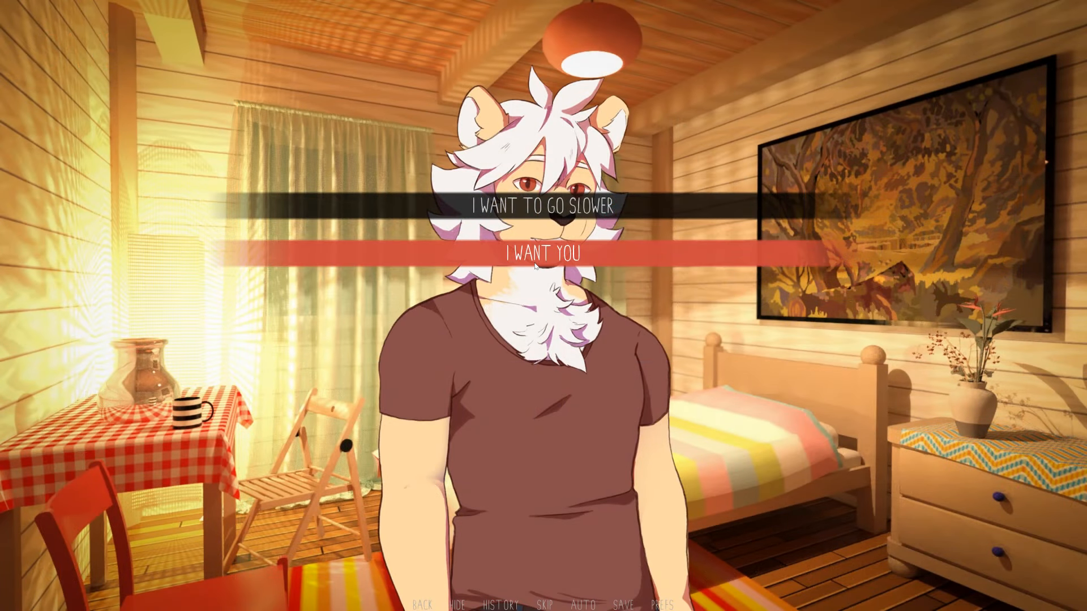
left_click(539, 256)
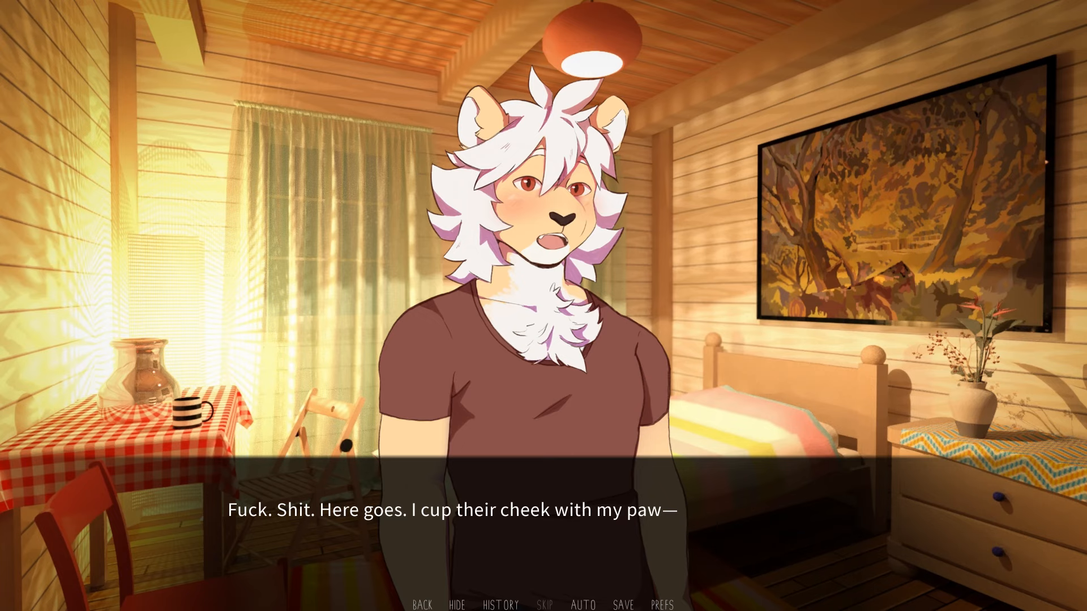
Advance Carvine's nervous lines, save Lake Day 3 into the empty fourth slot, and return to the story.
left_click(541, 516)
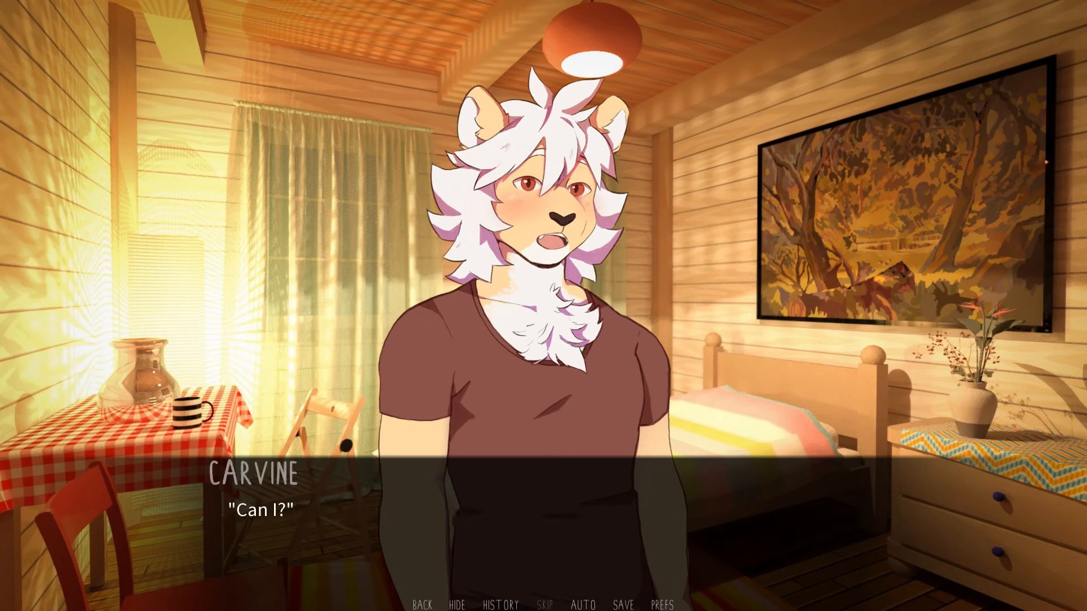
left_click(541, 507)
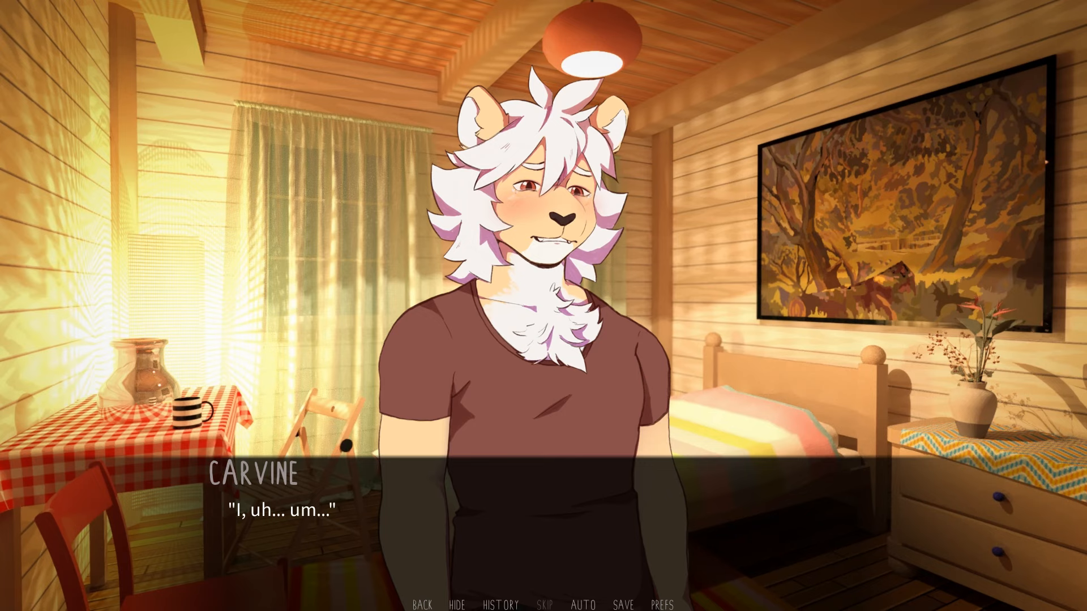
left_click(541, 518)
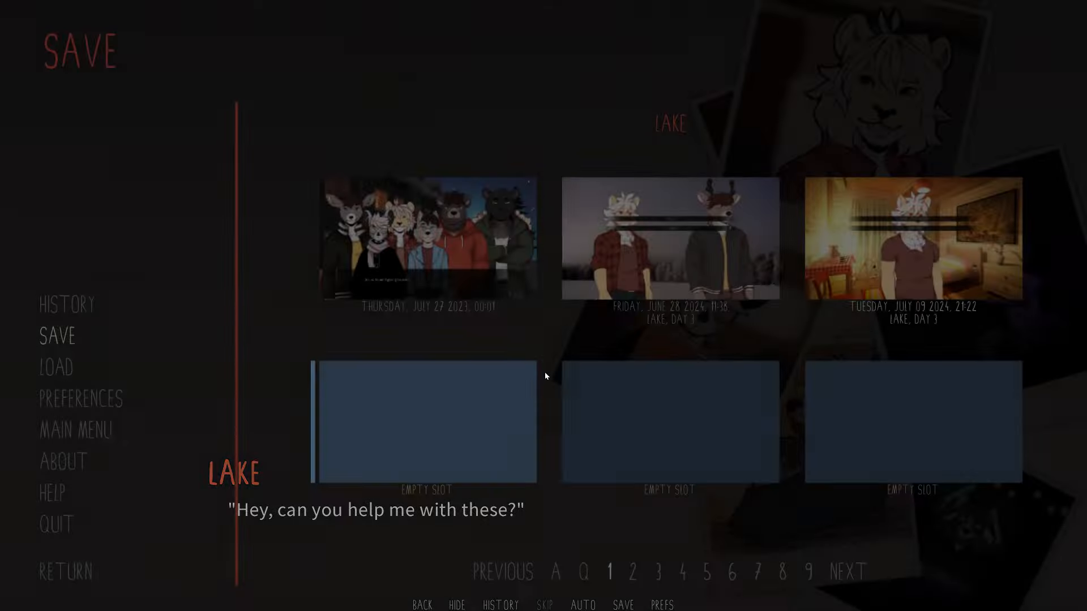
left_click(427, 422)
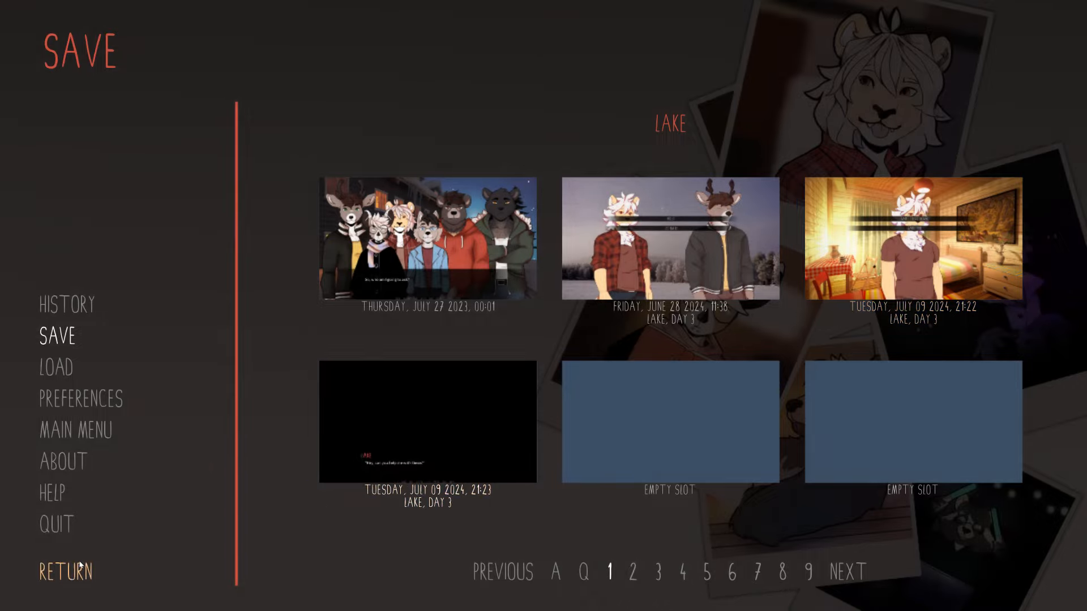
left_click(65, 572)
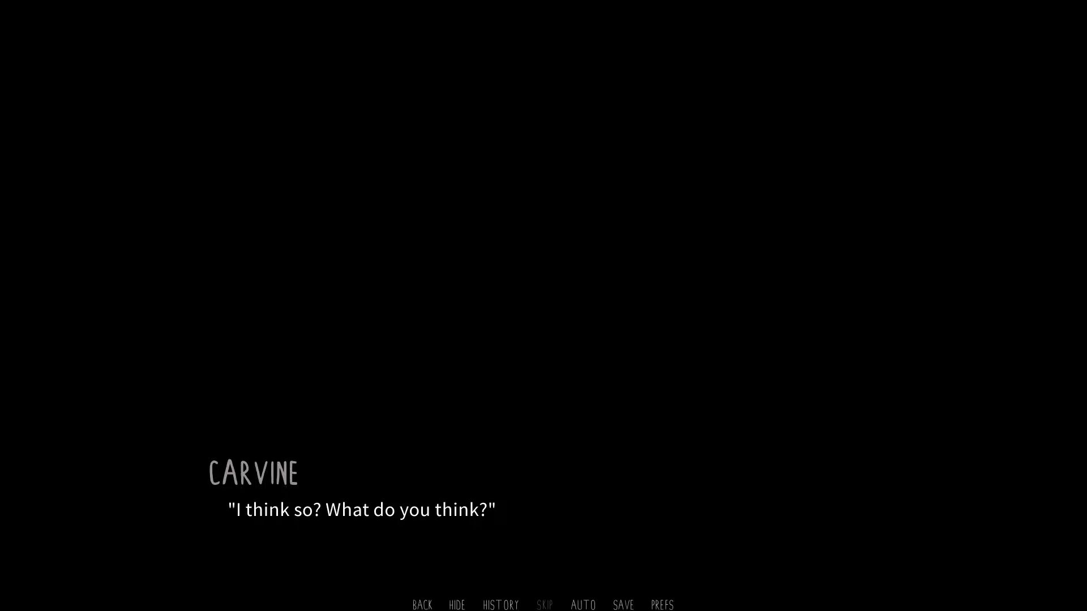
Overwrite the fourth slot with a newer Lake Day 3 save (21:26) and resume the scene.
left_click(621, 603)
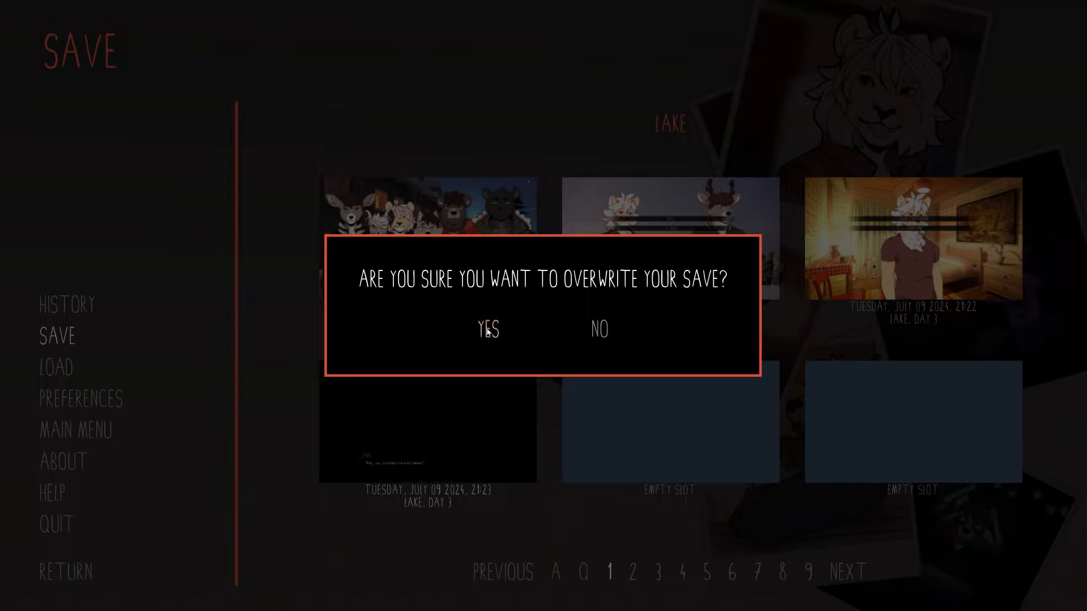
left_click(488, 329)
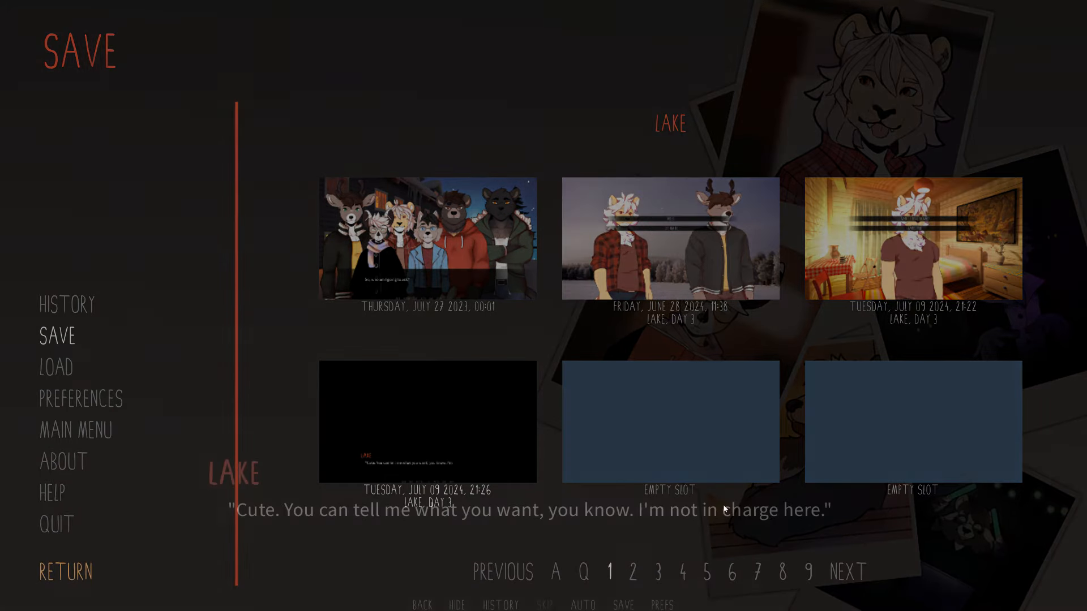
left_click(65, 571)
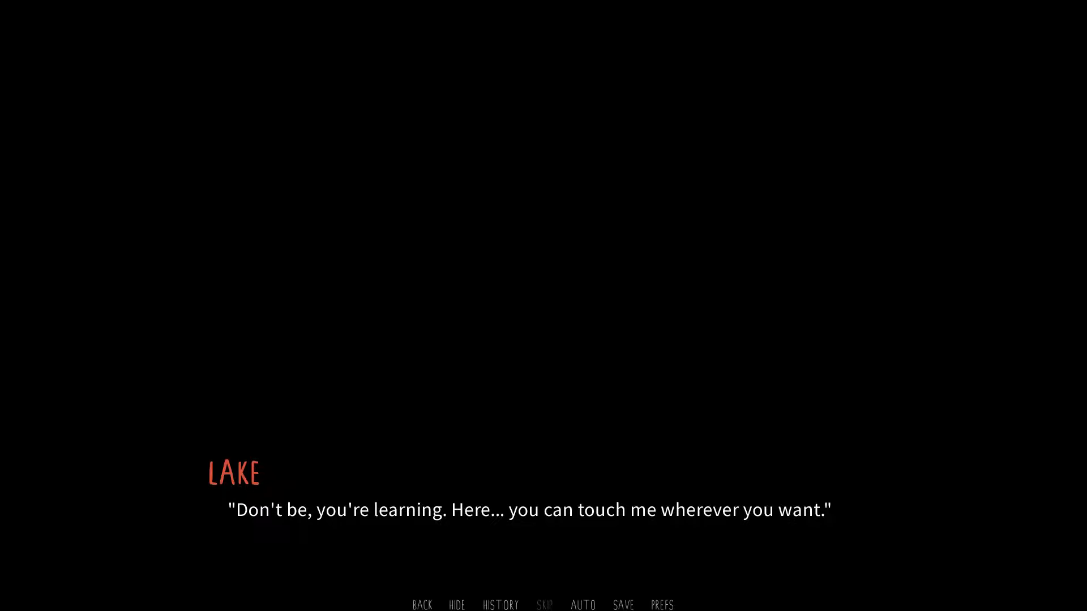
Finish Carvine's goodnight to Lake and overwrite the lower-left slot with a 21:32 Day 3 save.
left_click(527, 277)
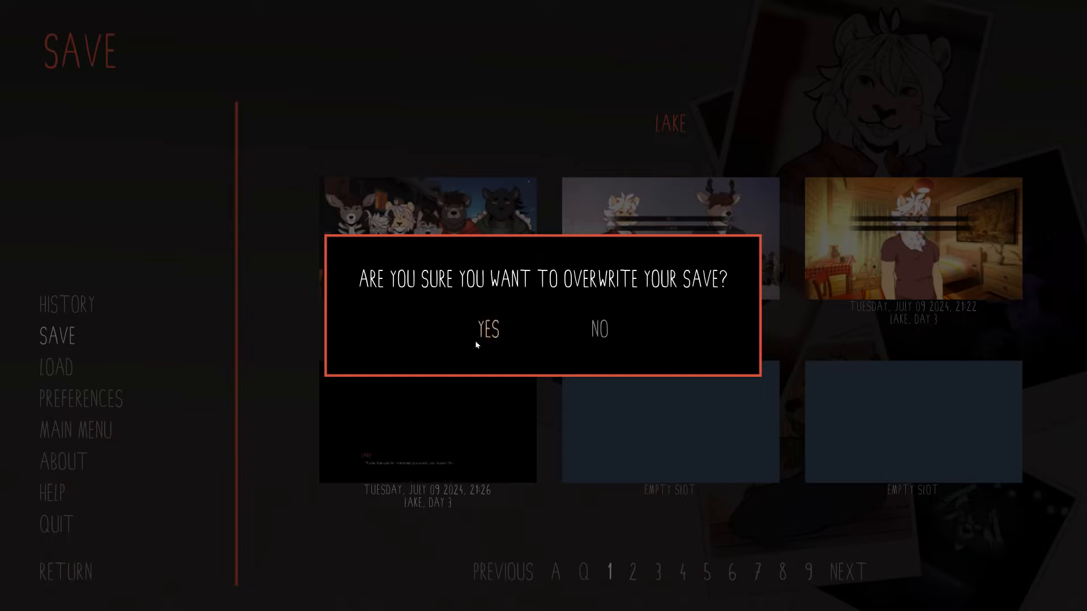
left_click(488, 329)
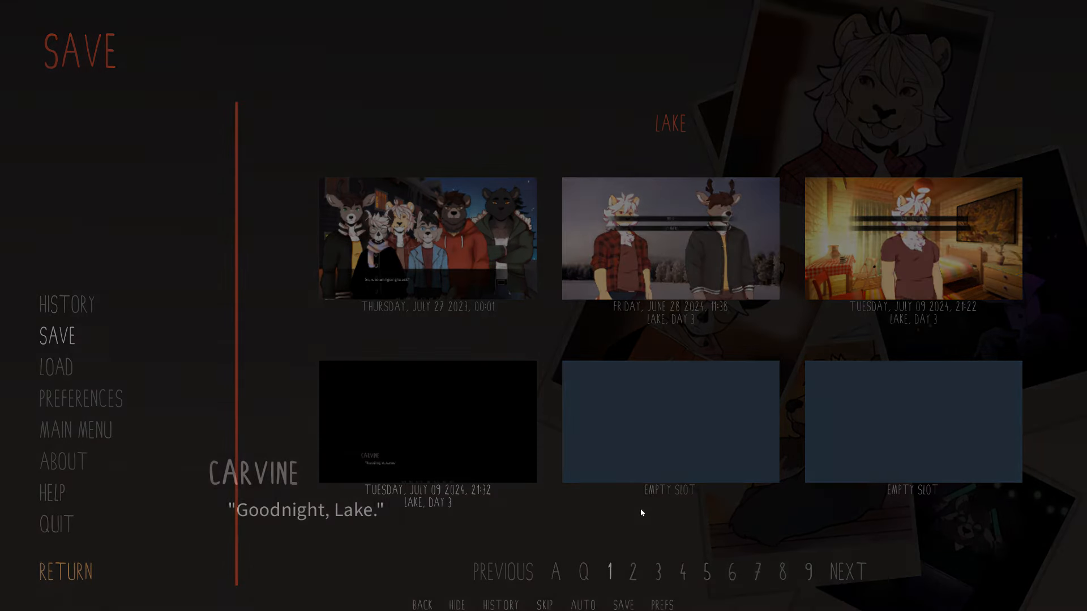
left_click(66, 571)
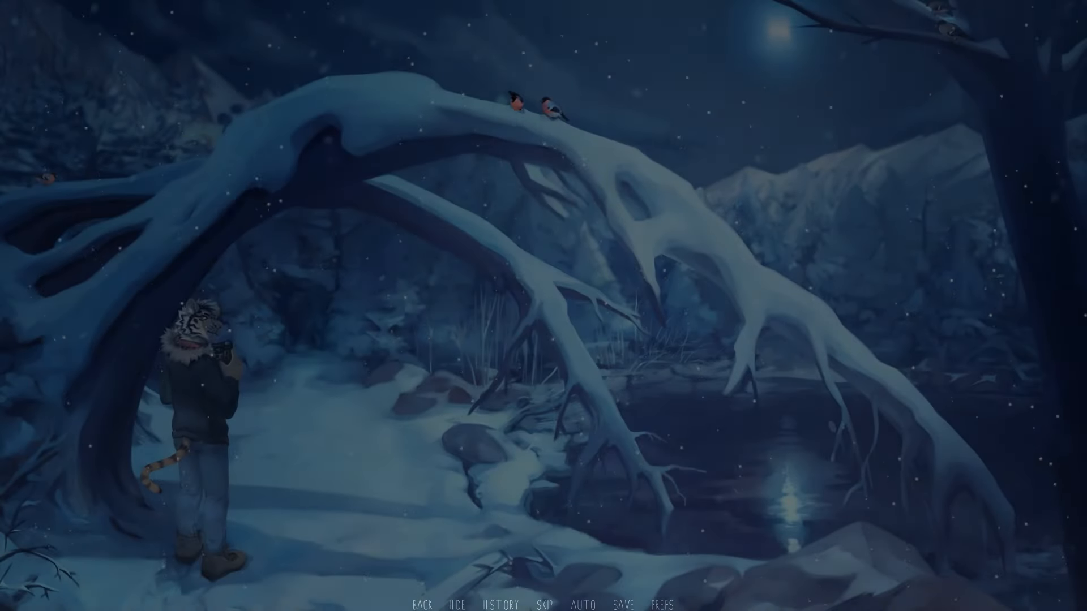